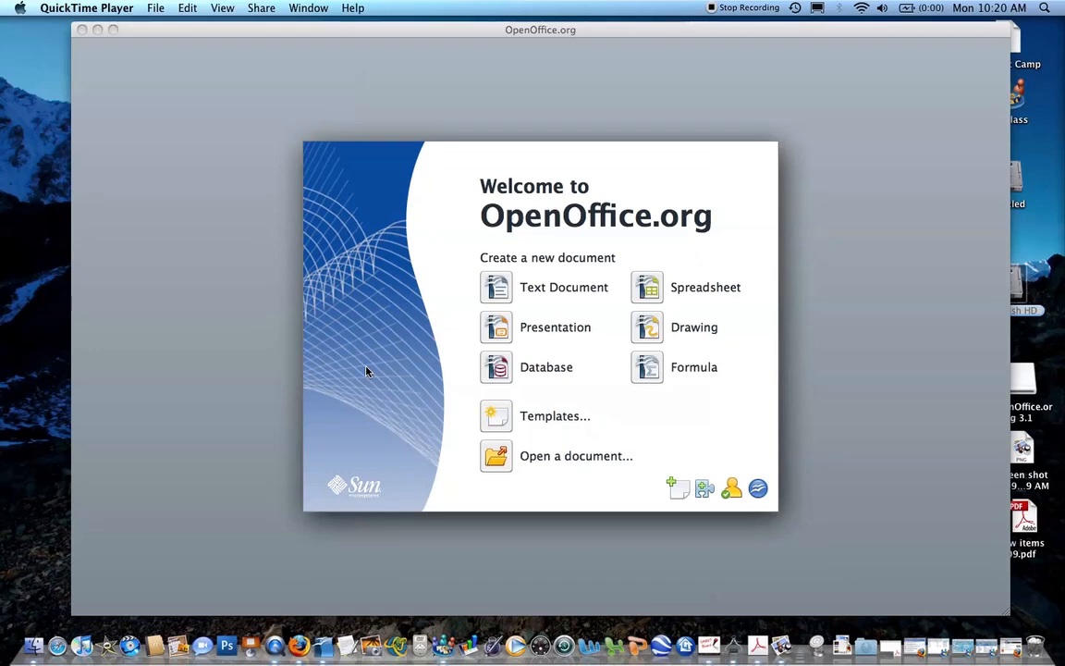
mouse_move(499, 299)
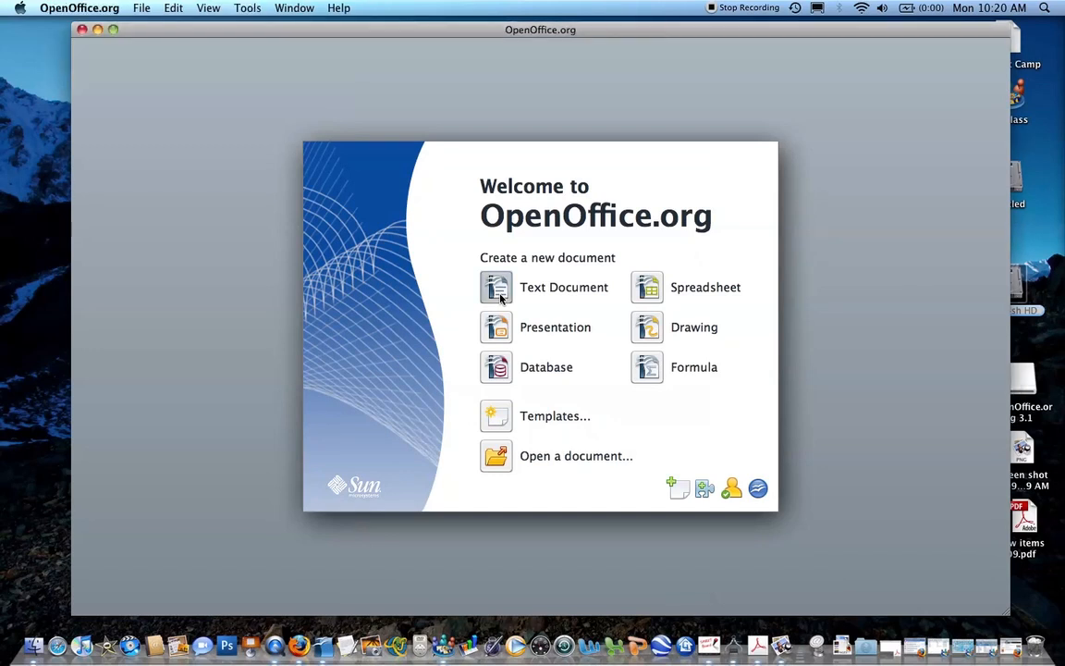
- Create a new text document and insert an empty formula object via Insert > Object > Formula
click(495, 287)
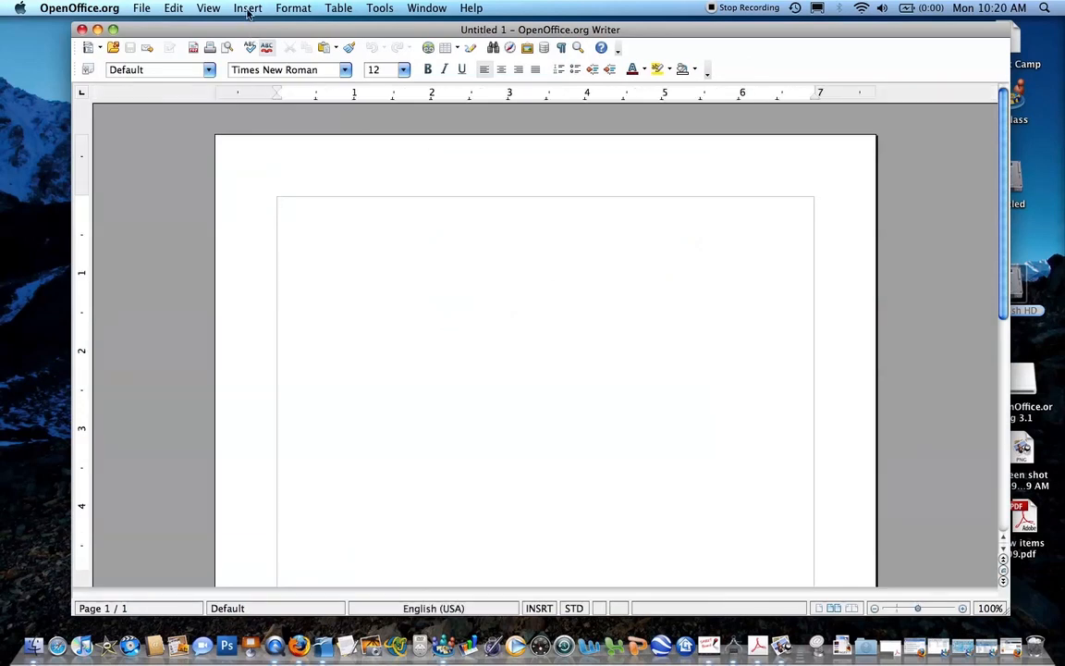
click(247, 7)
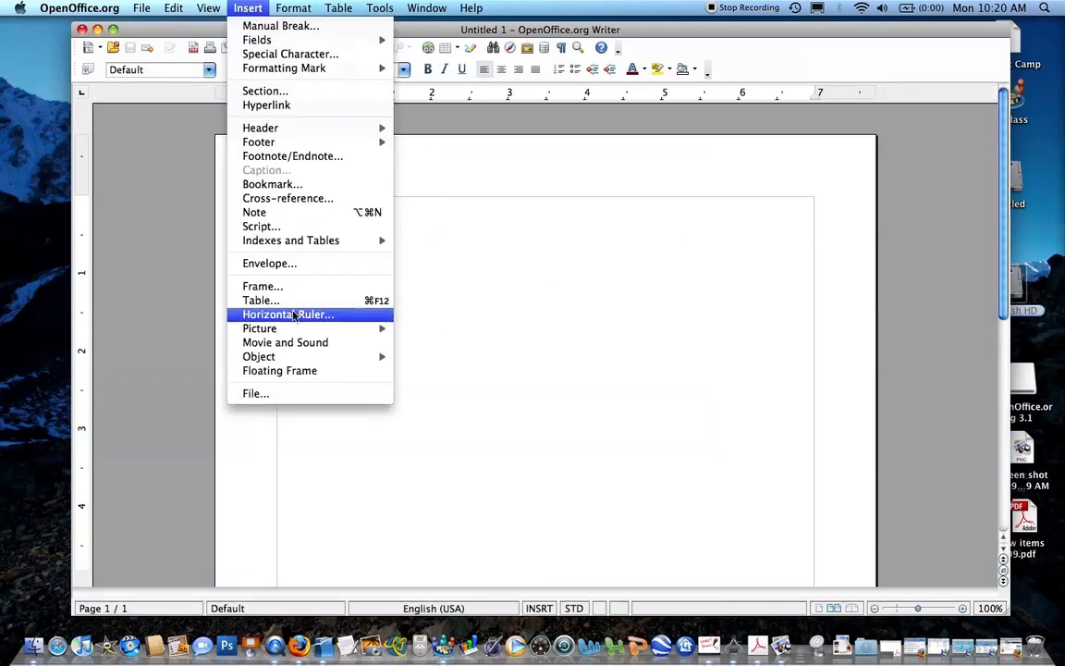
mouse_move(259, 356)
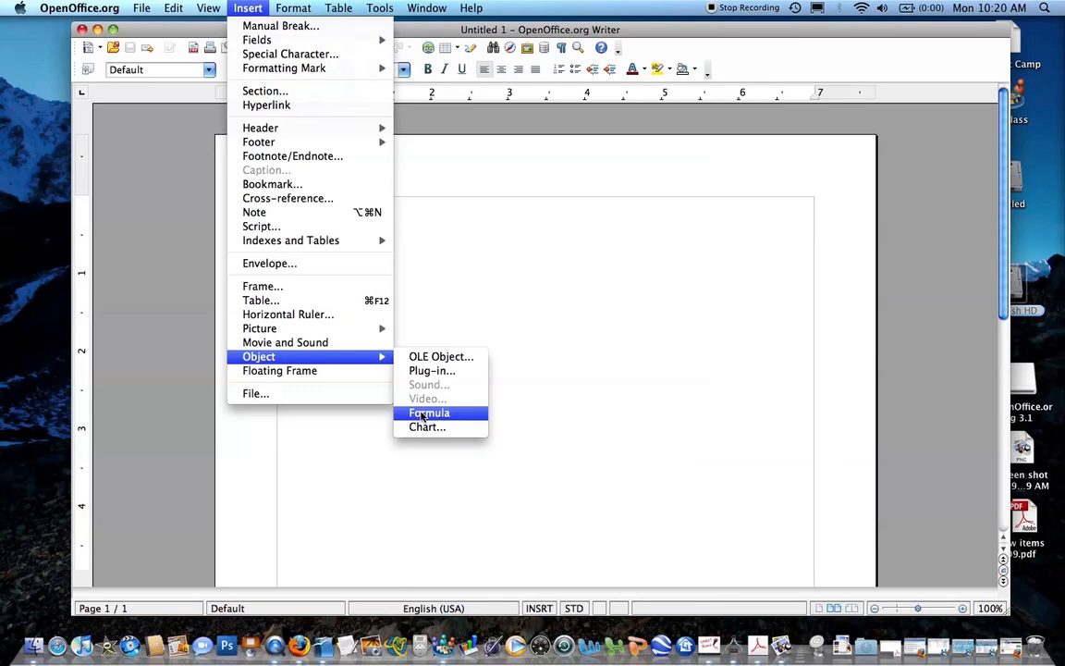
click(429, 413)
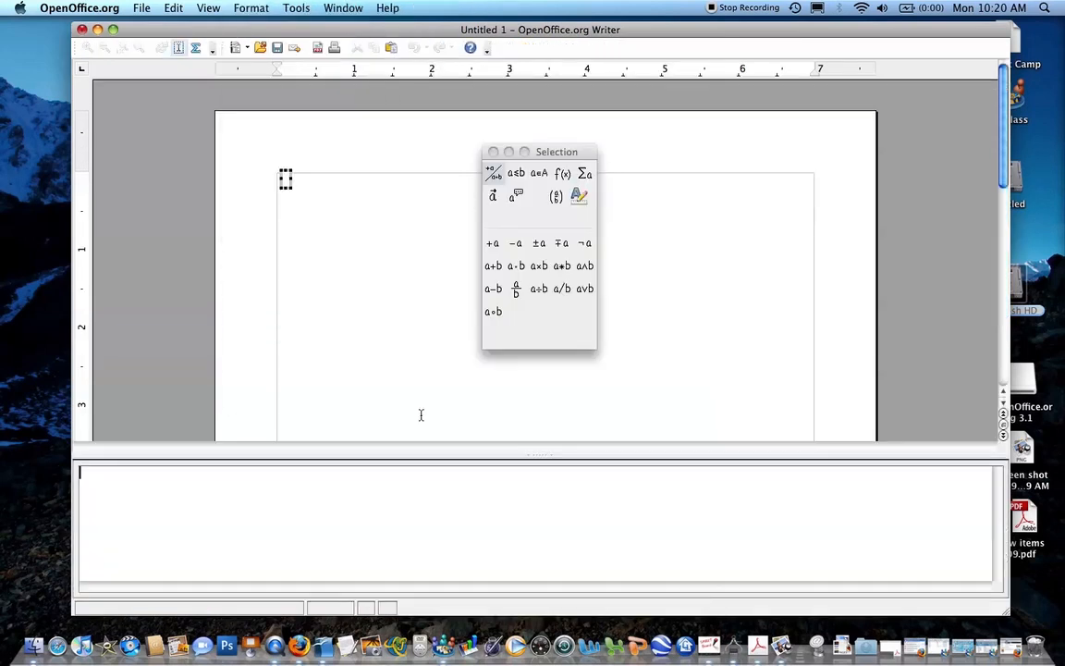
mouse_move(617, 529)
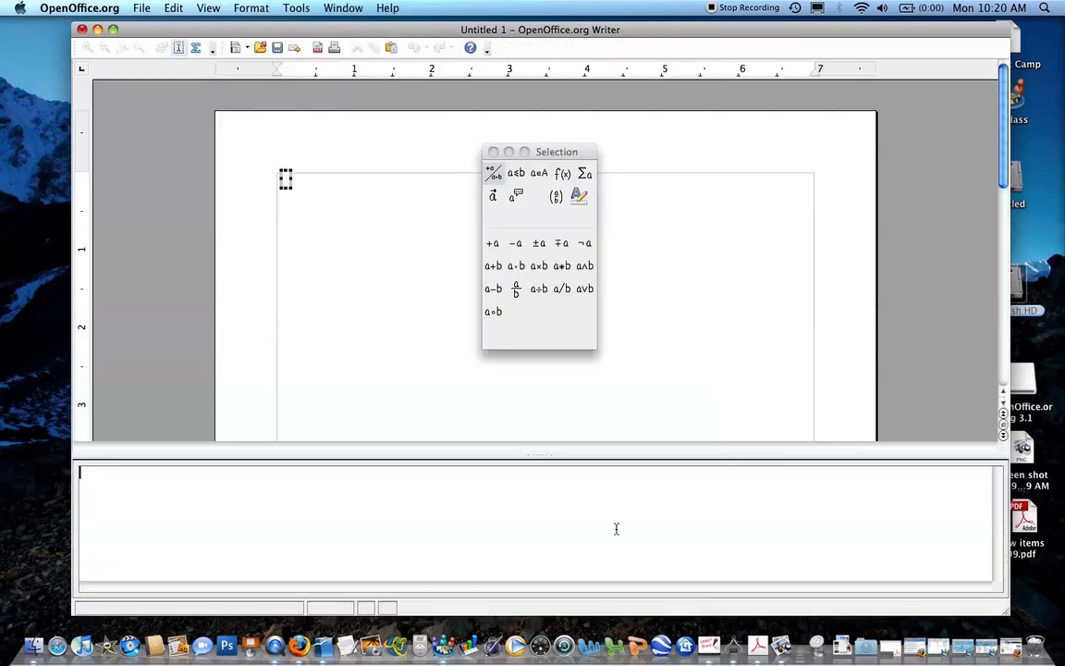
mouse_move(412, 545)
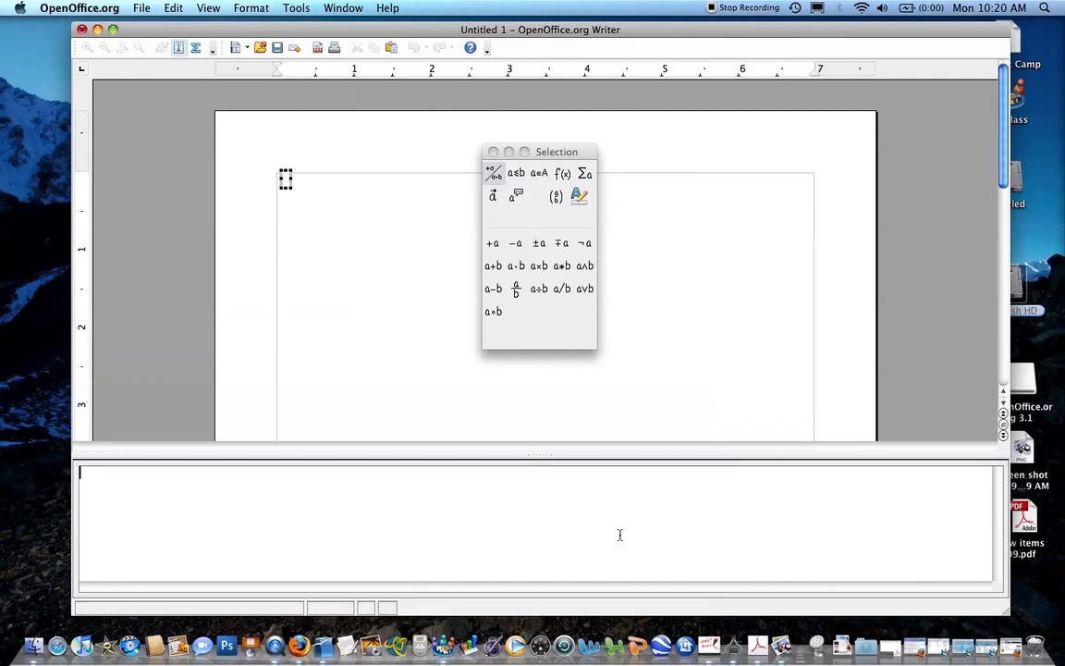
mouse_move(514, 113)
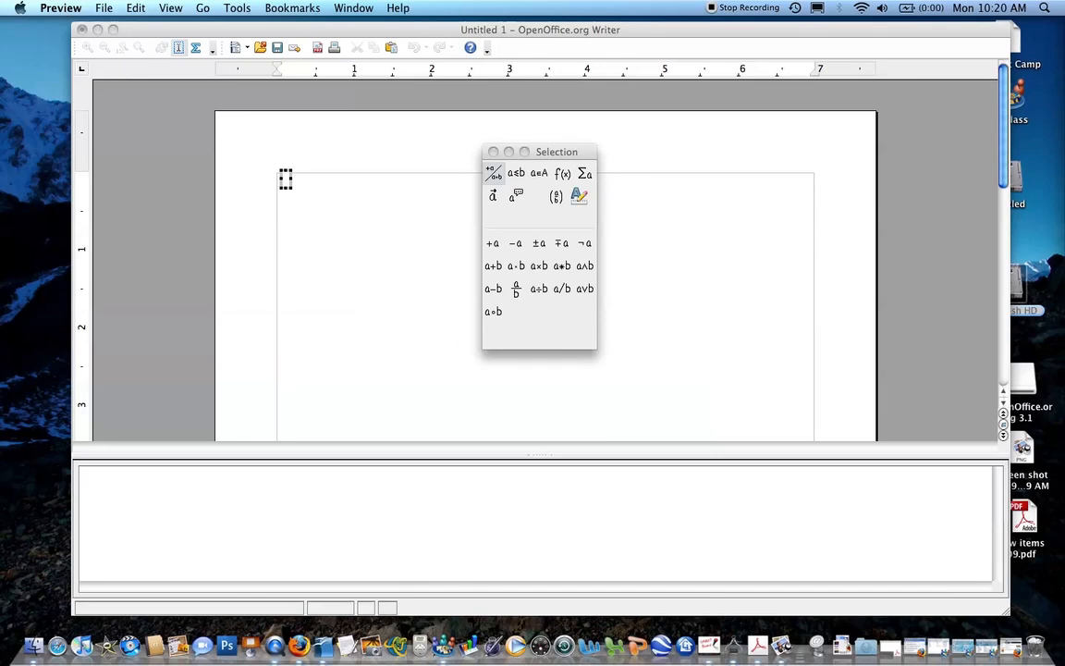
mouse_move(721, 7)
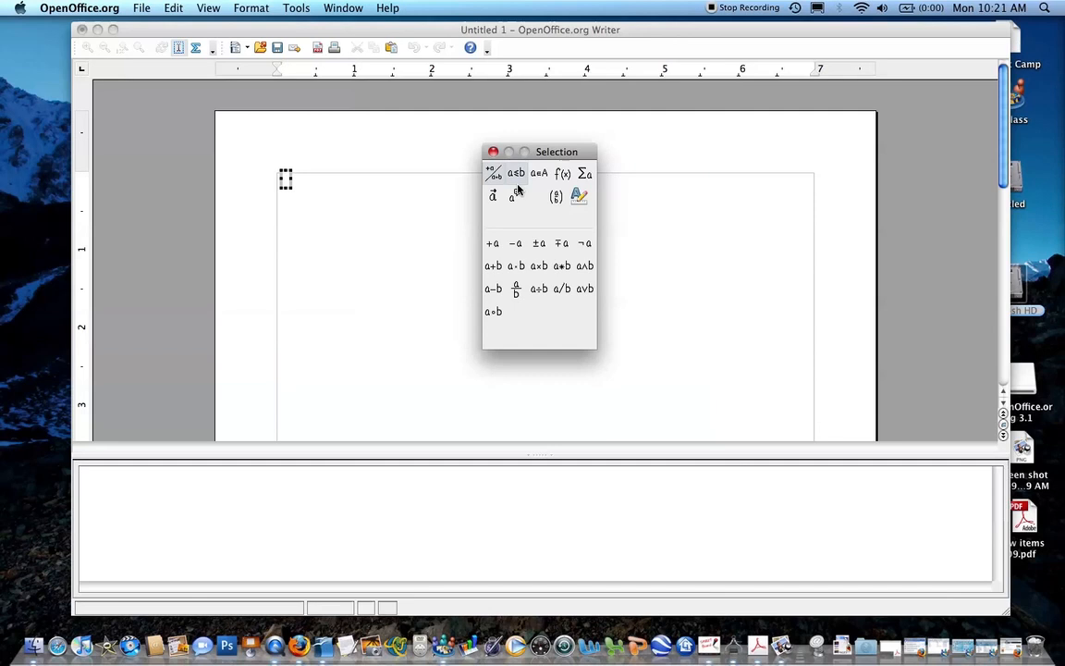
mouse_move(539, 173)
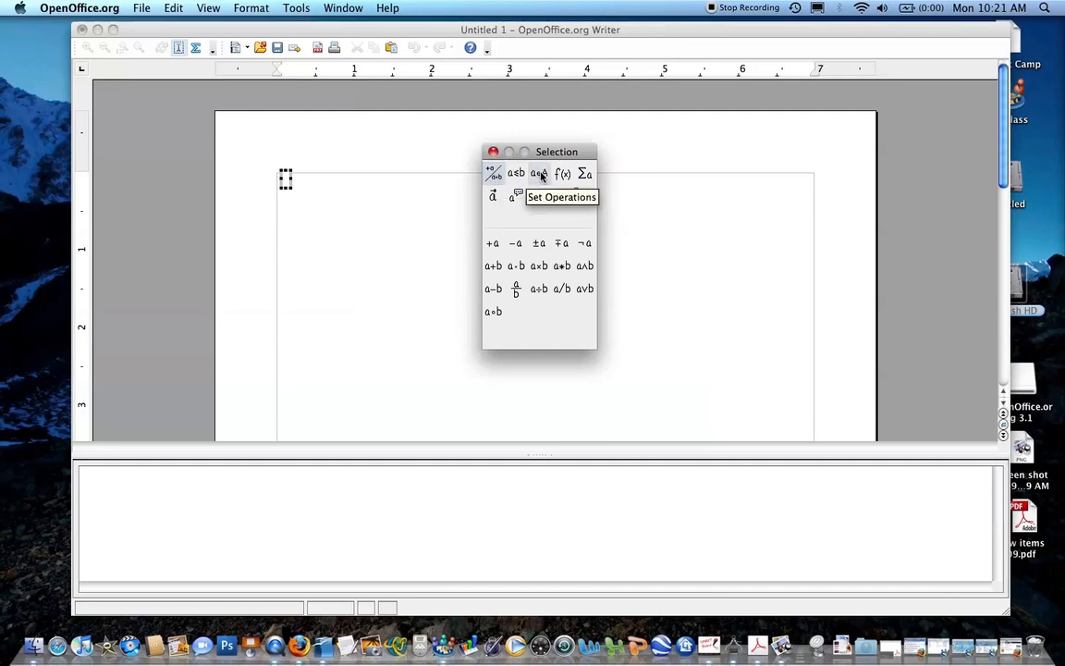
mouse_move(555, 195)
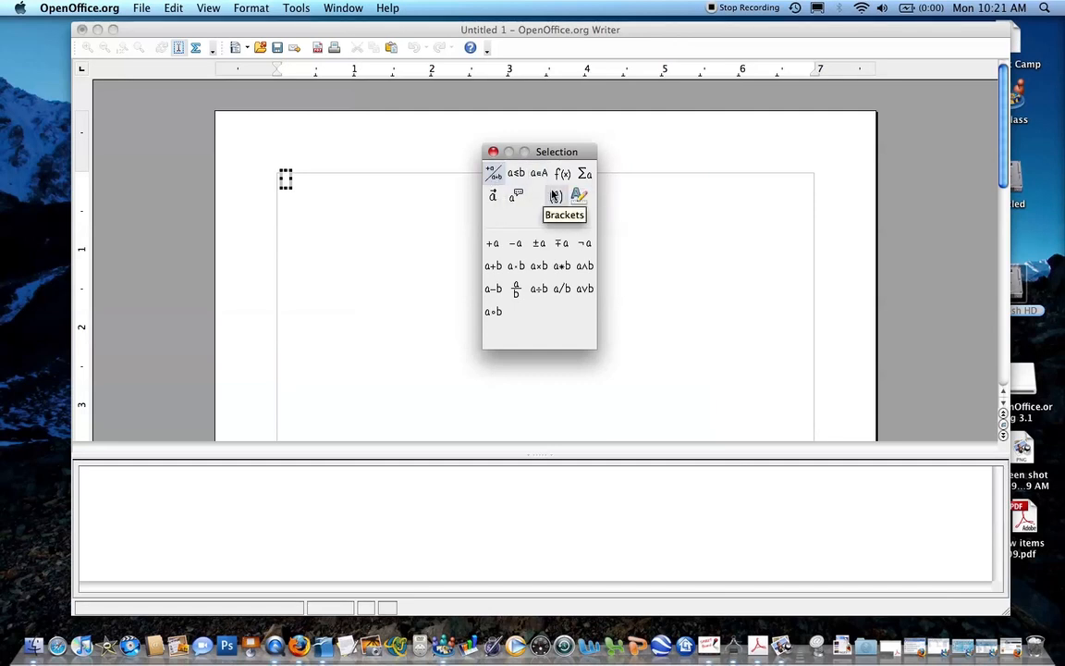
mouse_move(564, 173)
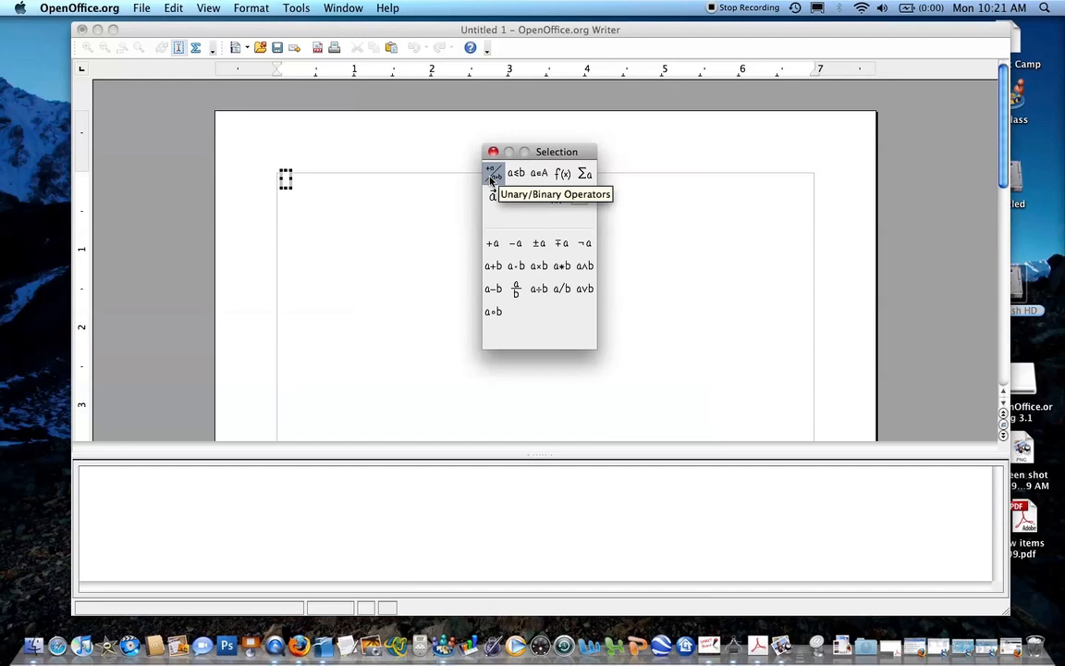
mouse_move(535, 268)
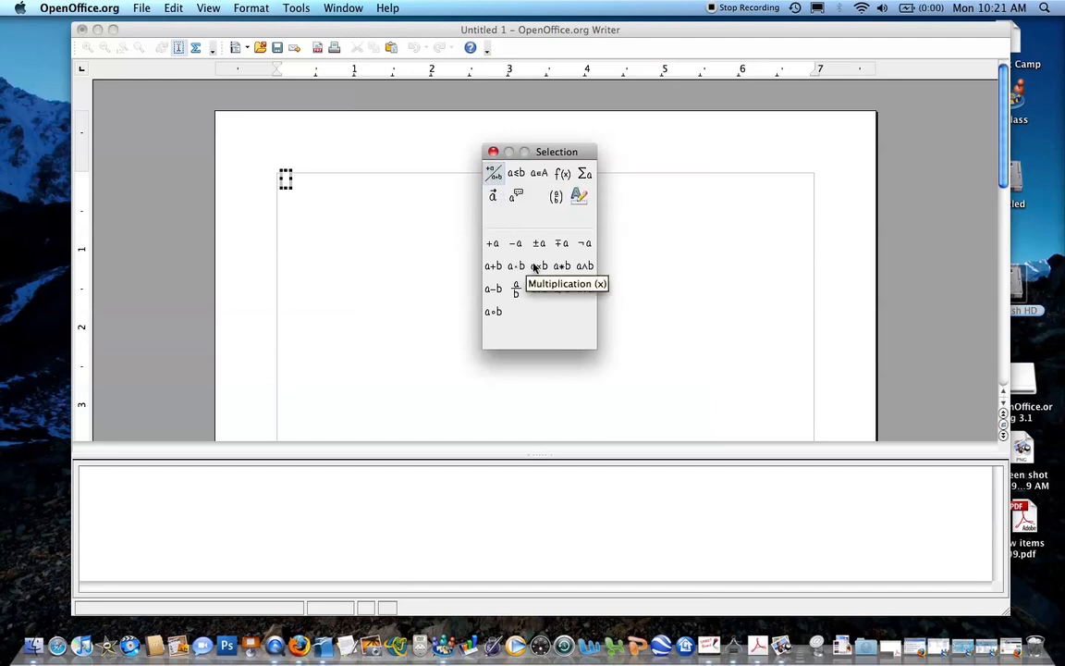
- Insert the Multiplication (x) template with two <?> placeholders from Unary/Binary Operators
click(537, 265)
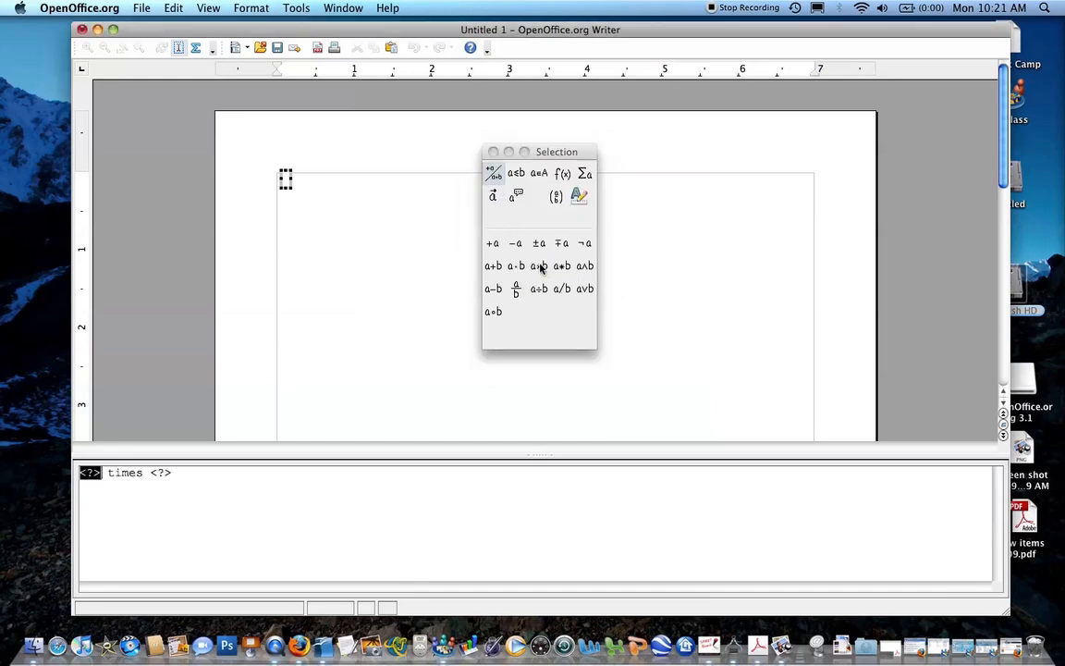
click(535, 266)
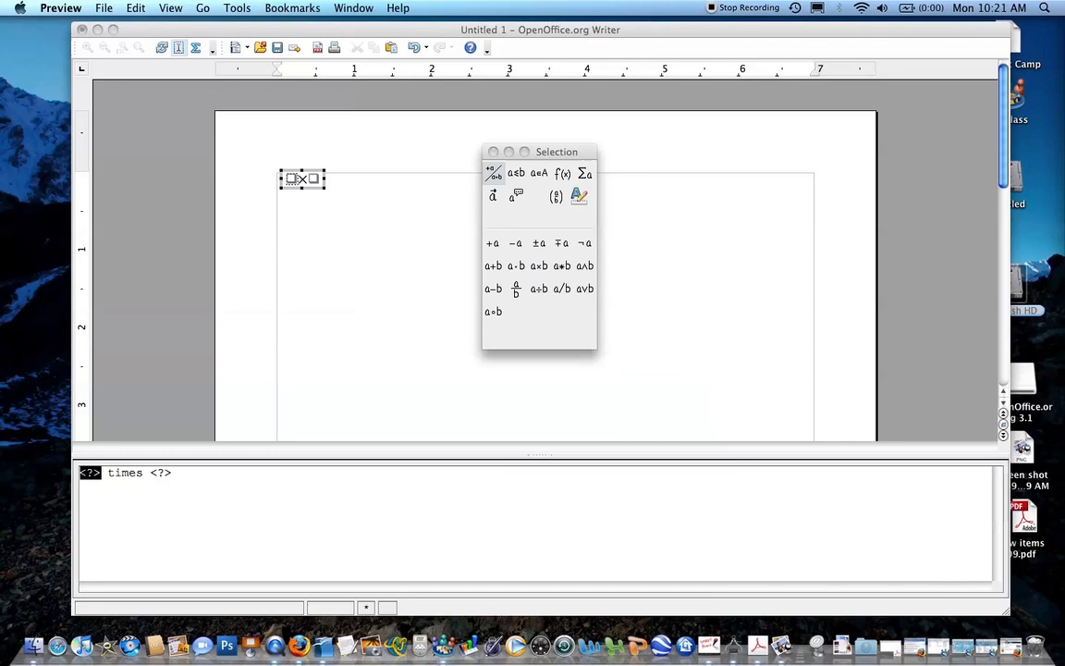
mouse_move(467, 489)
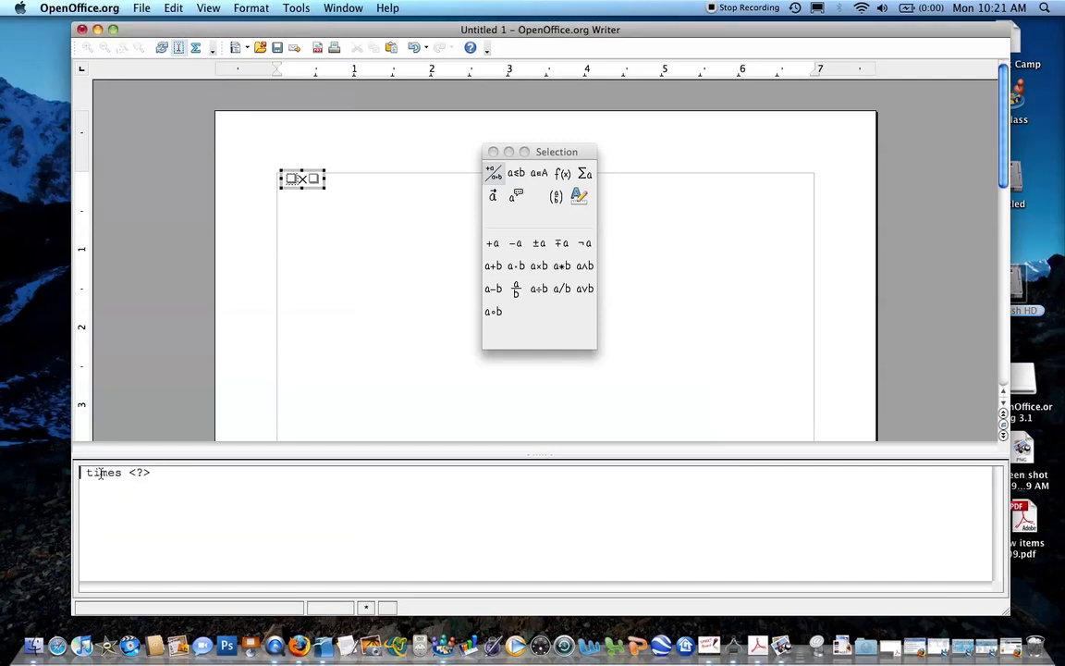
- Replace the placeholders with 4 and 5 so the formula reads '4 times 5'
text(4)
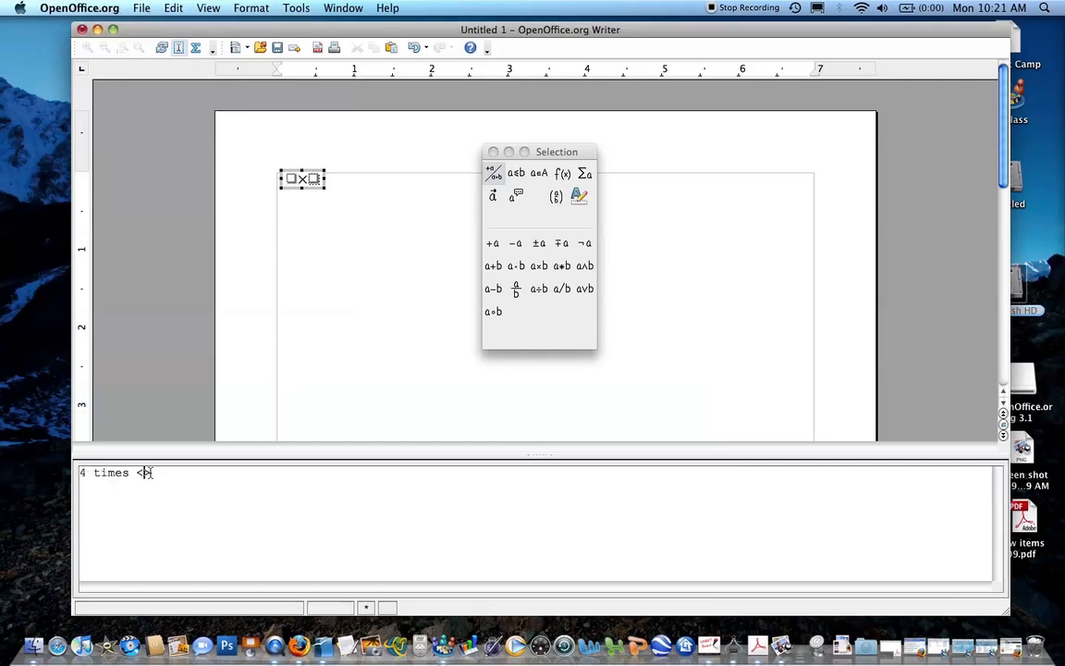
text(5>)
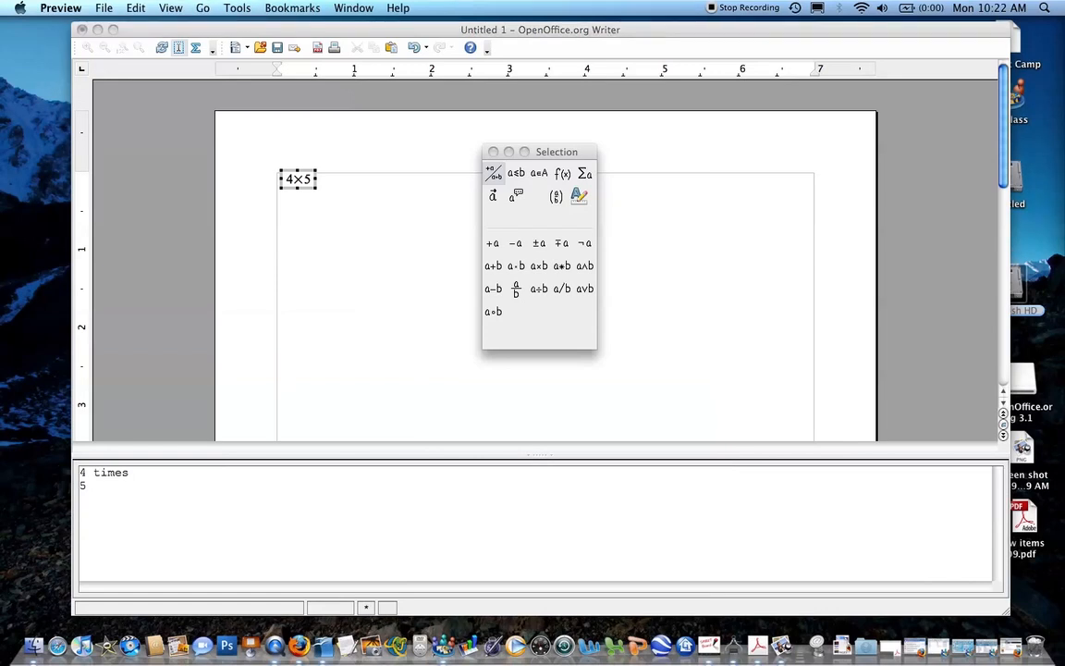
mouse_move(720, 369)
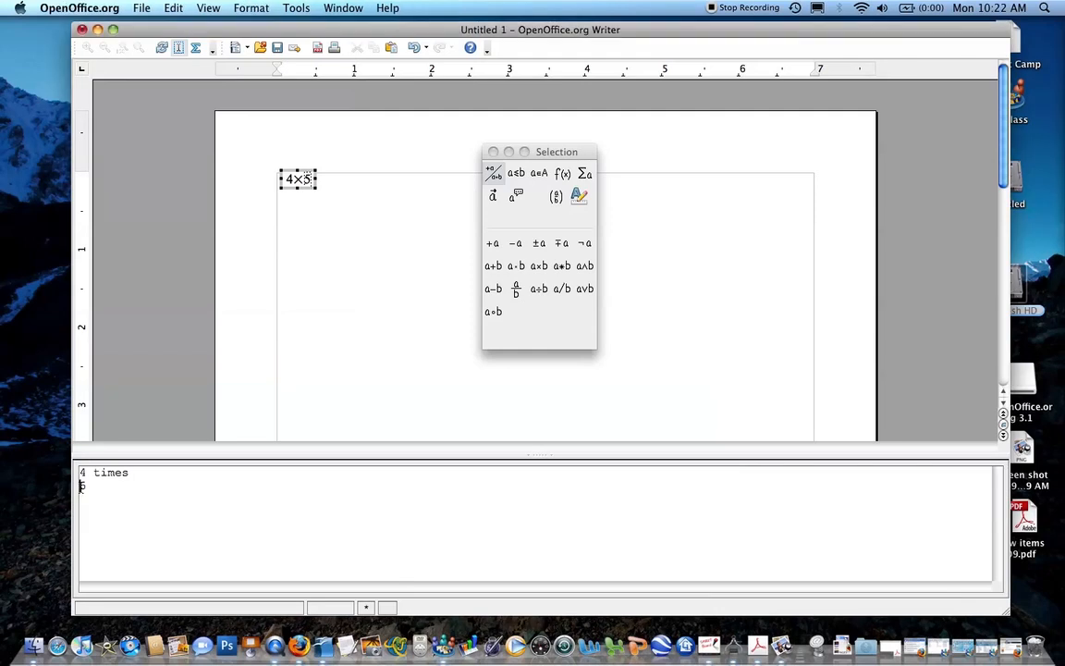
text(5)
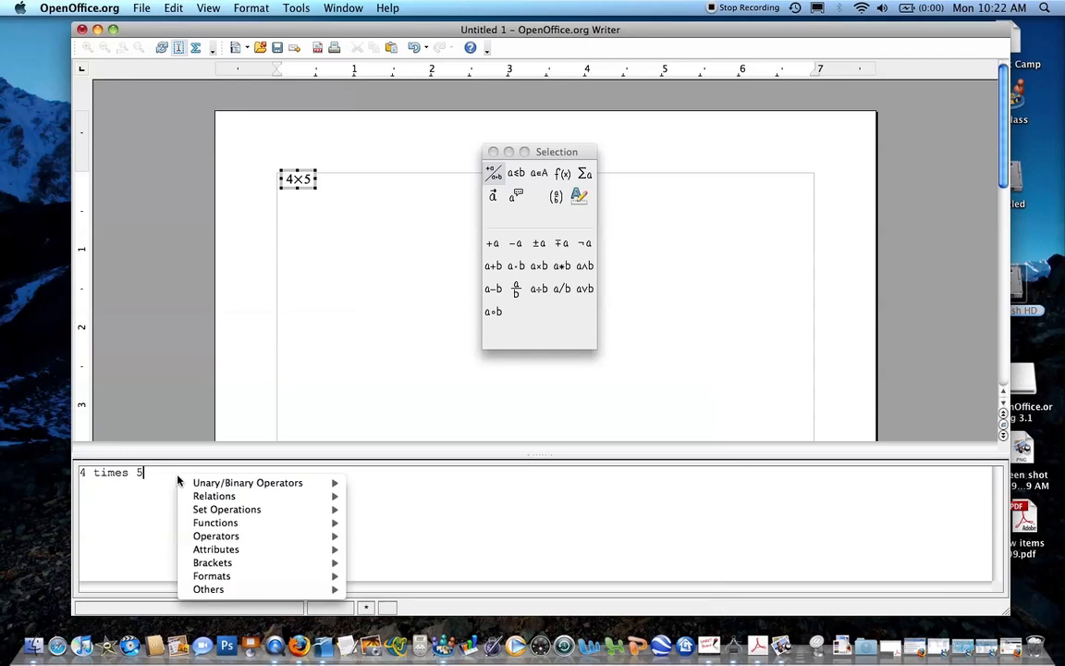
- Show the Unary/Binary Operators submenu from the Commands window's context menu
click(247, 481)
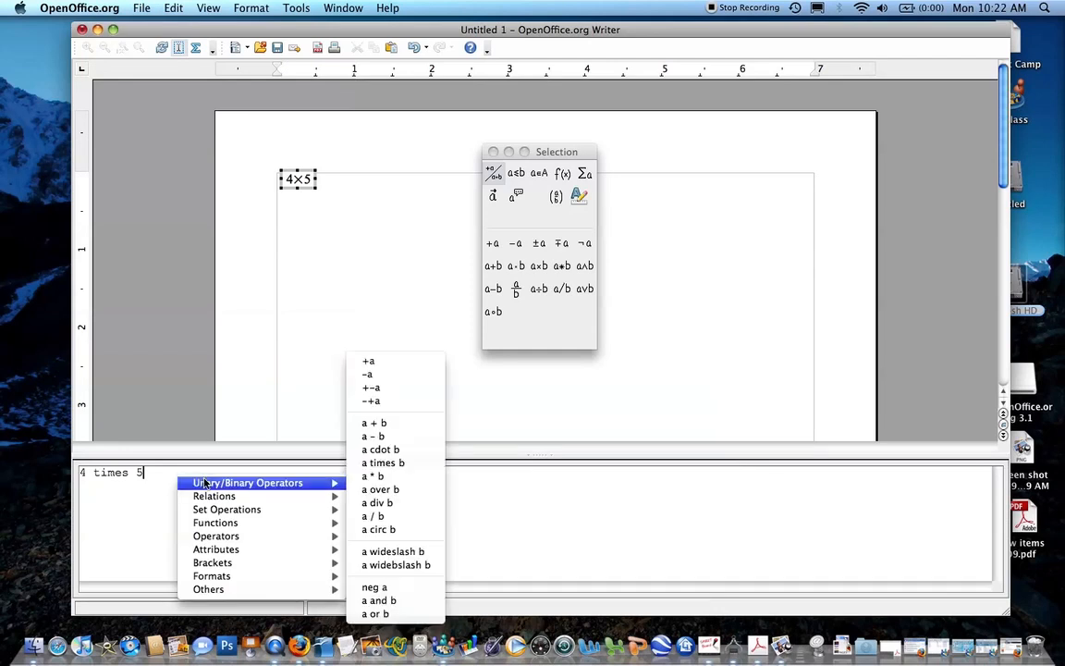